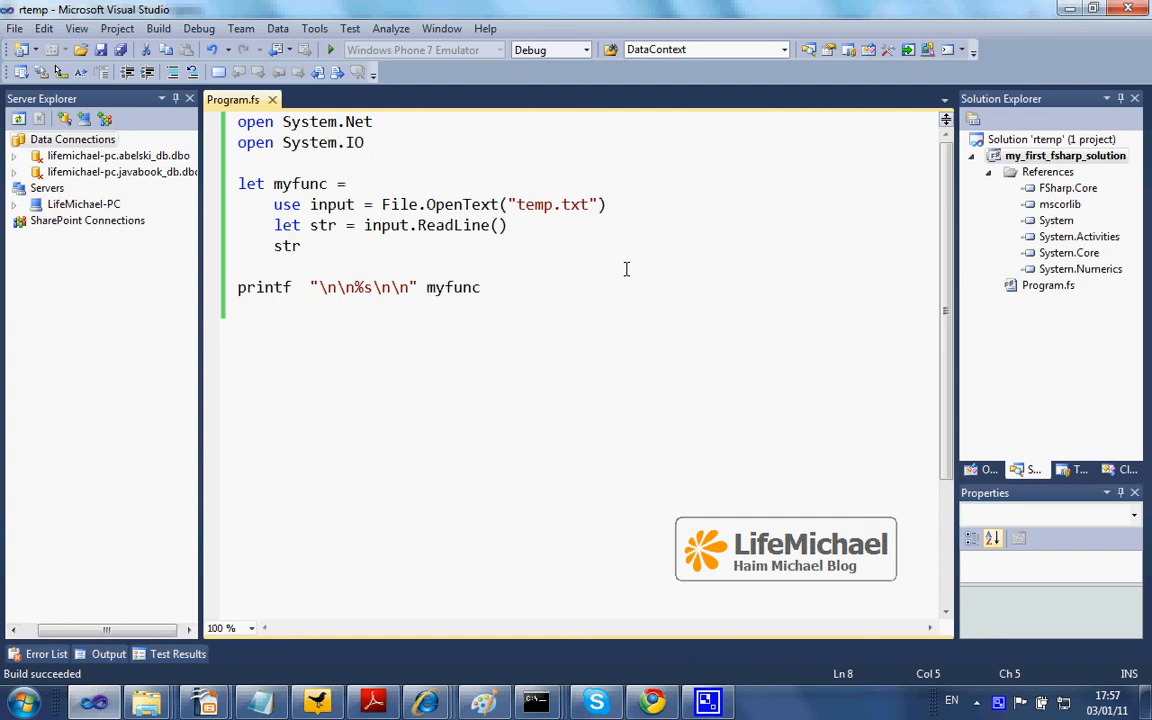
mouse_move(444, 204)
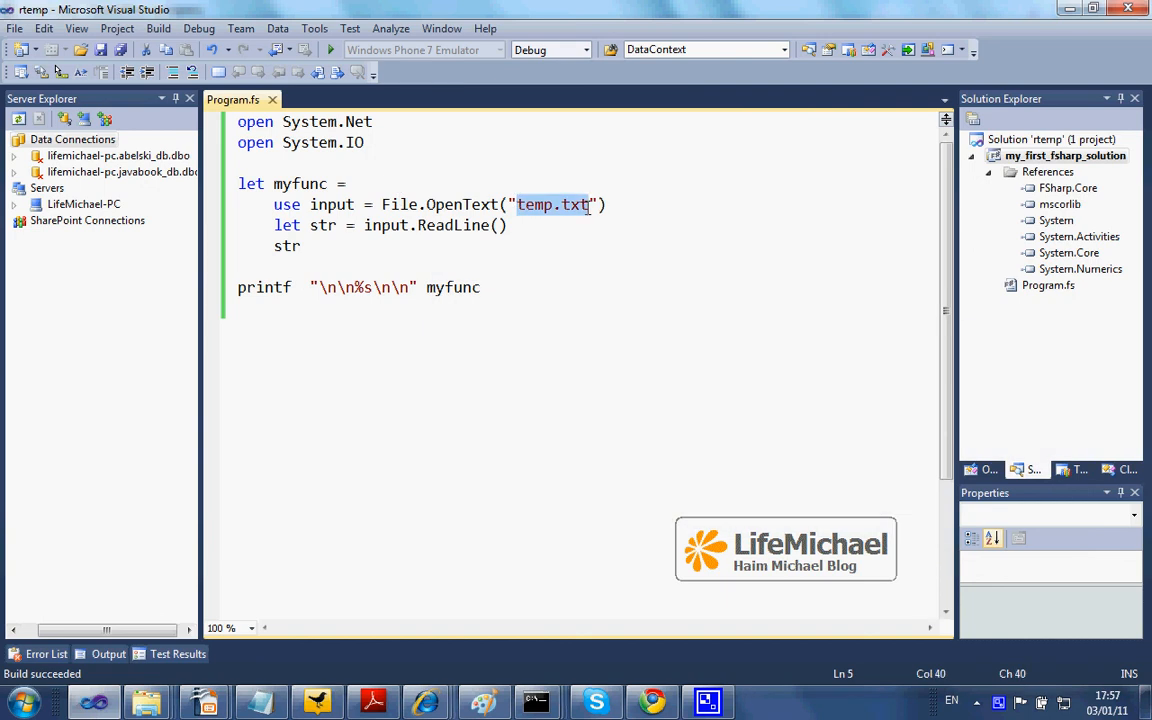
double_click(332, 204)
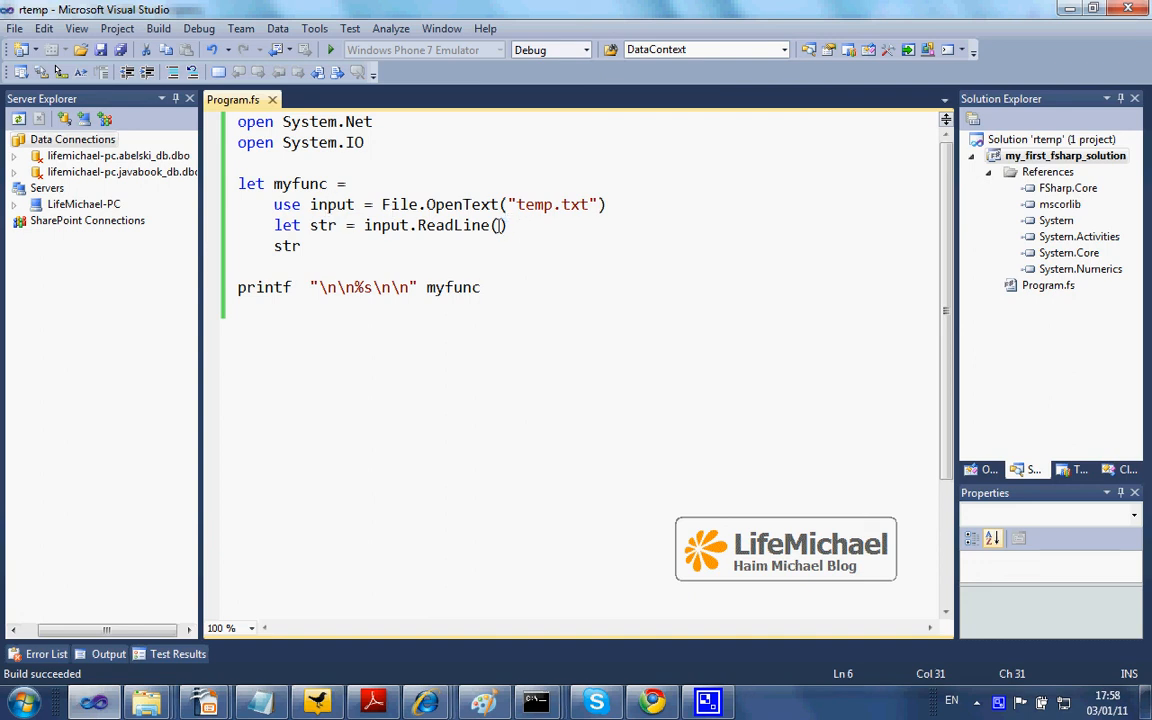
double_click(454, 224)
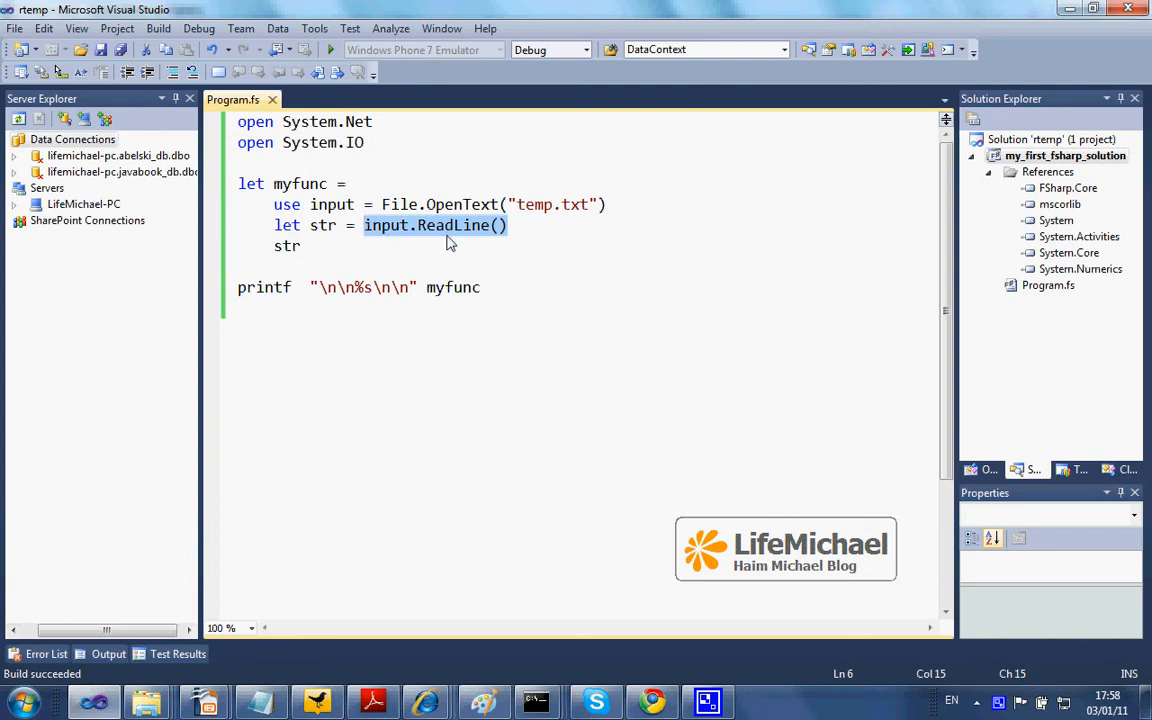
mouse_move(516, 204)
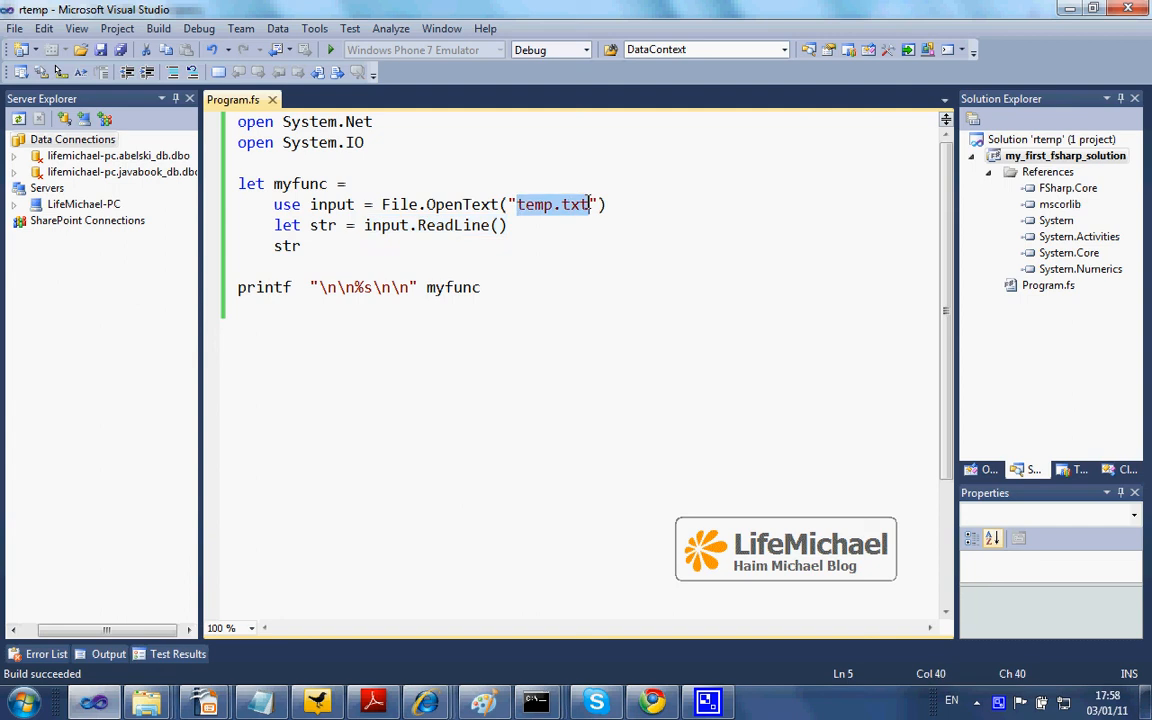
left_click(300, 246)
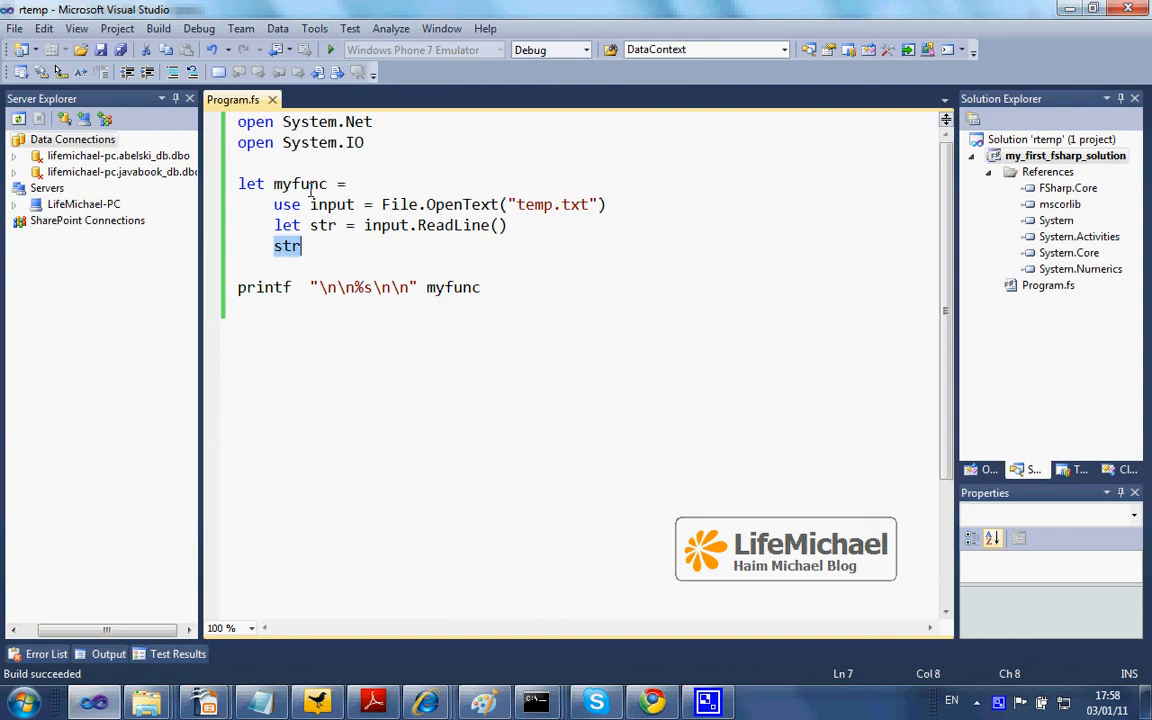
double_click(300, 184)
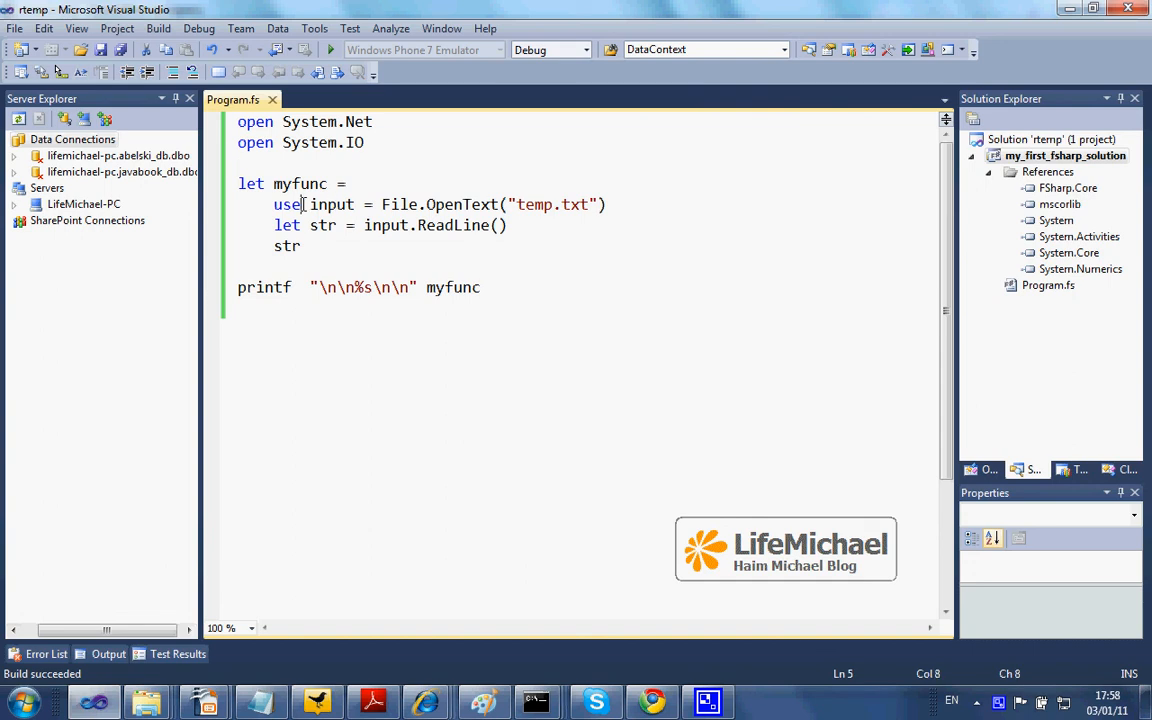
double_click(288, 204)
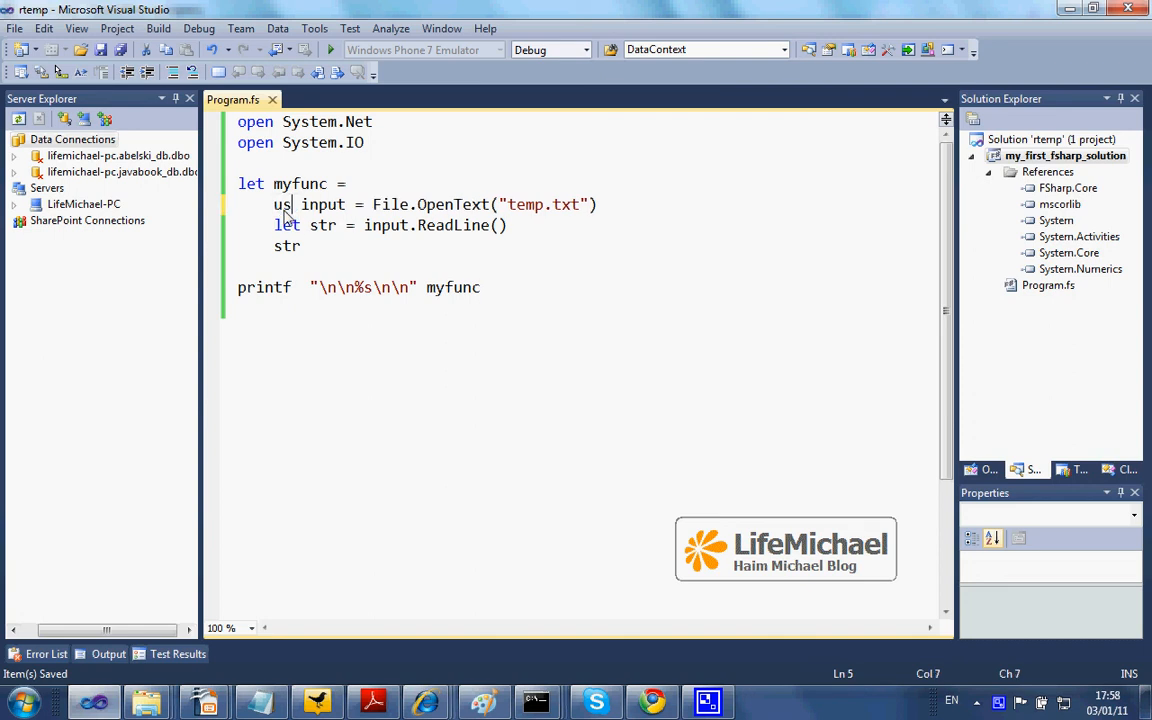
type("e")
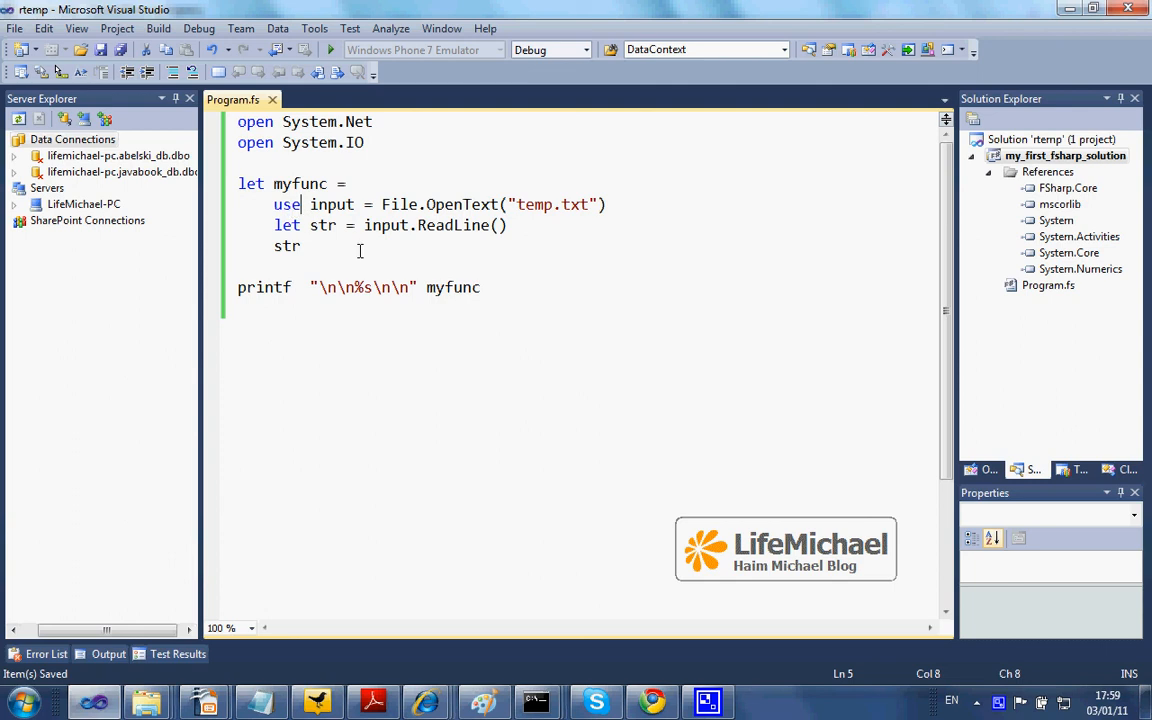
mouse_move(300, 184)
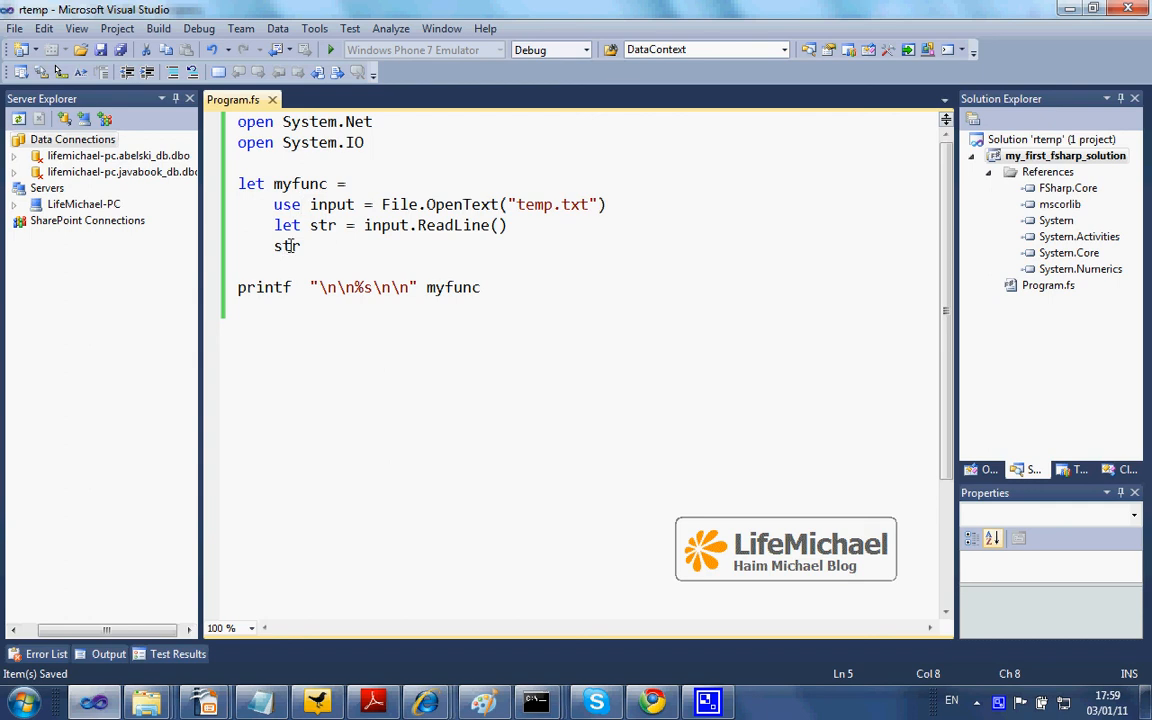
double_click(288, 246)
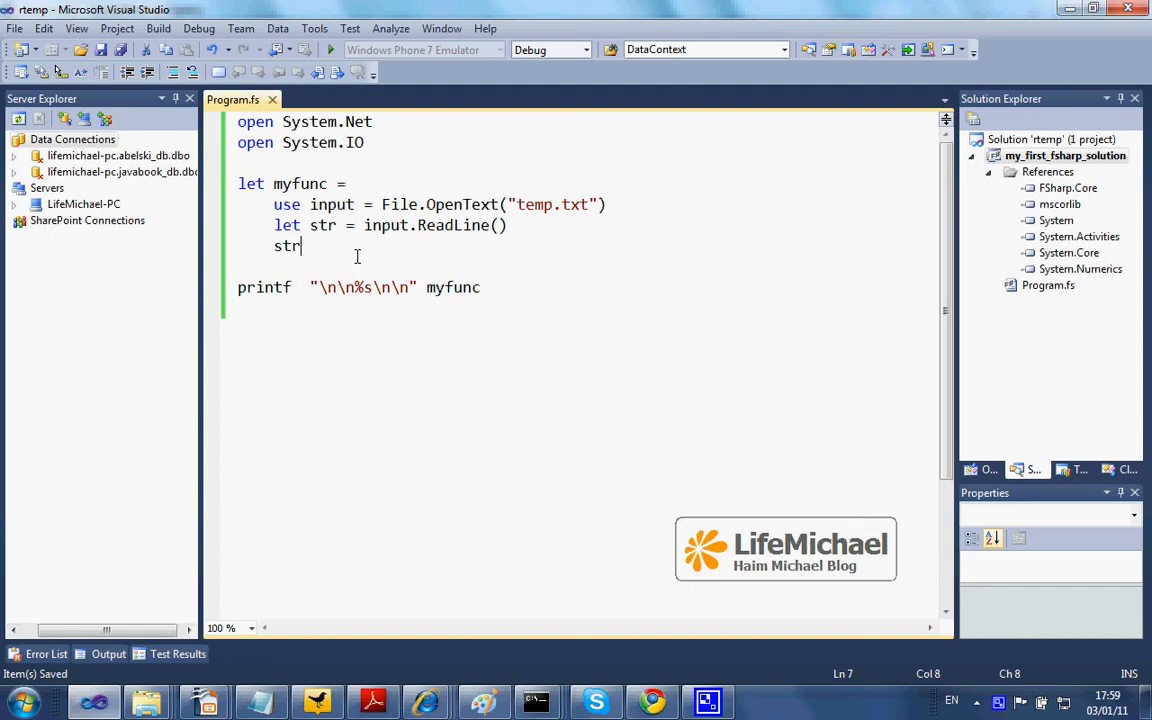
left_click(298, 184)
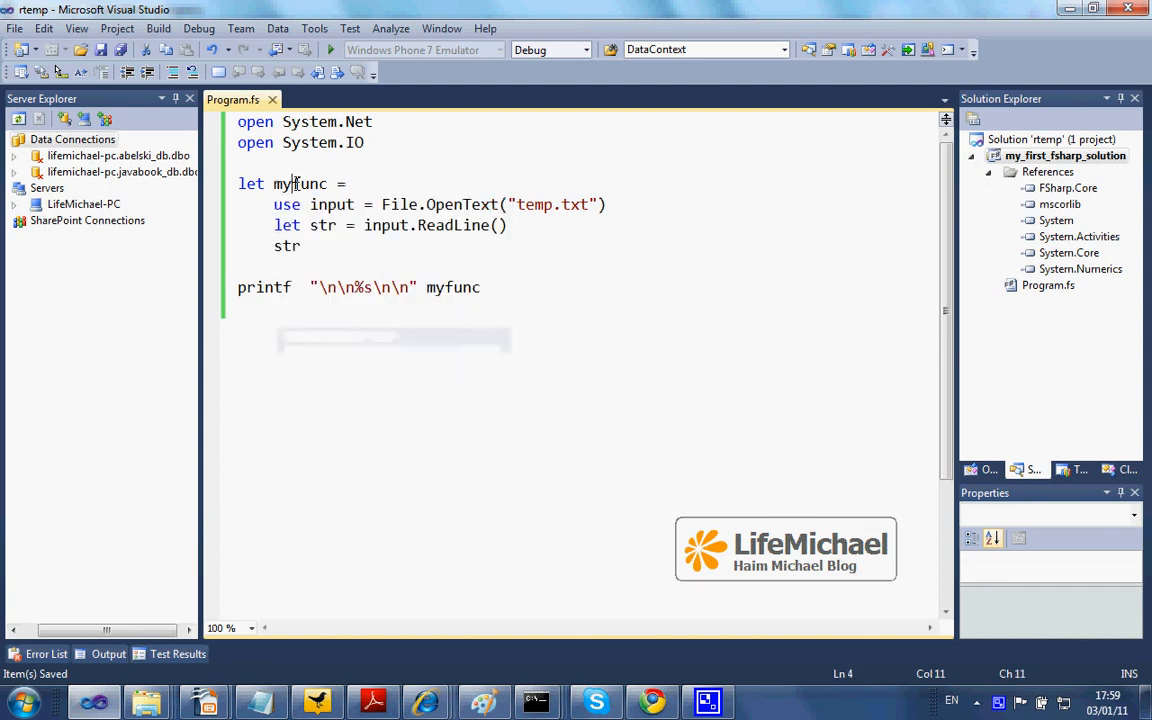
double_click(300, 184)
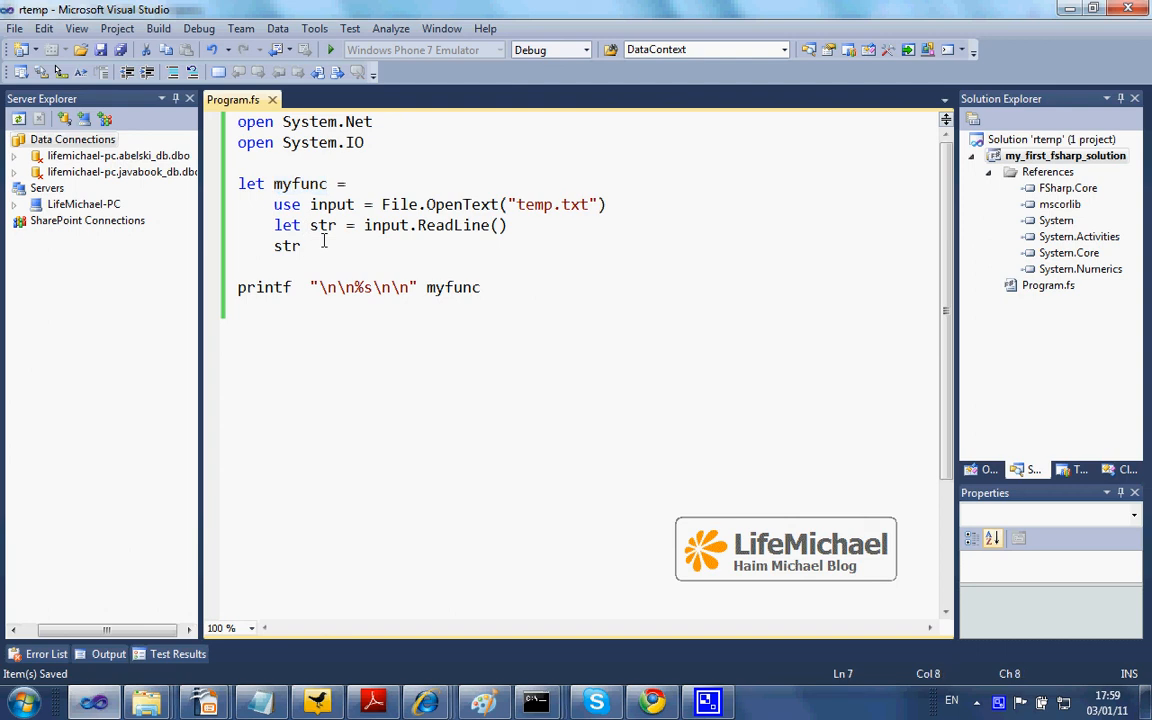
double_click(288, 204)
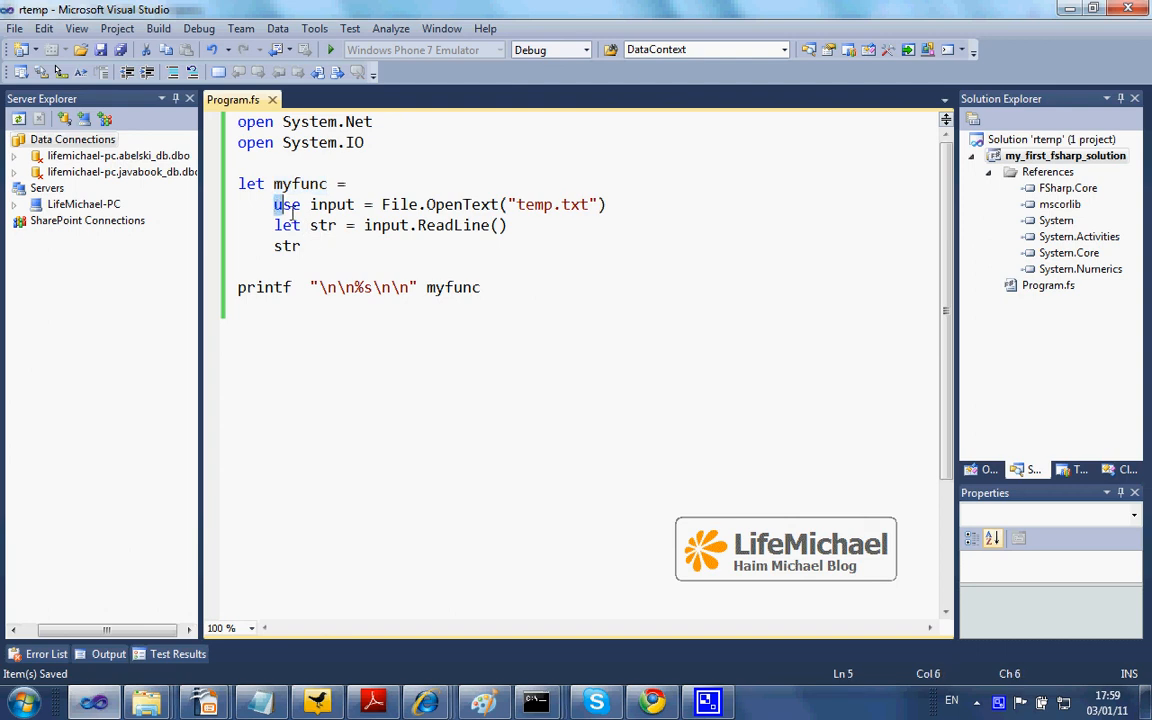
left_click_drag(272, 204, 356, 204)
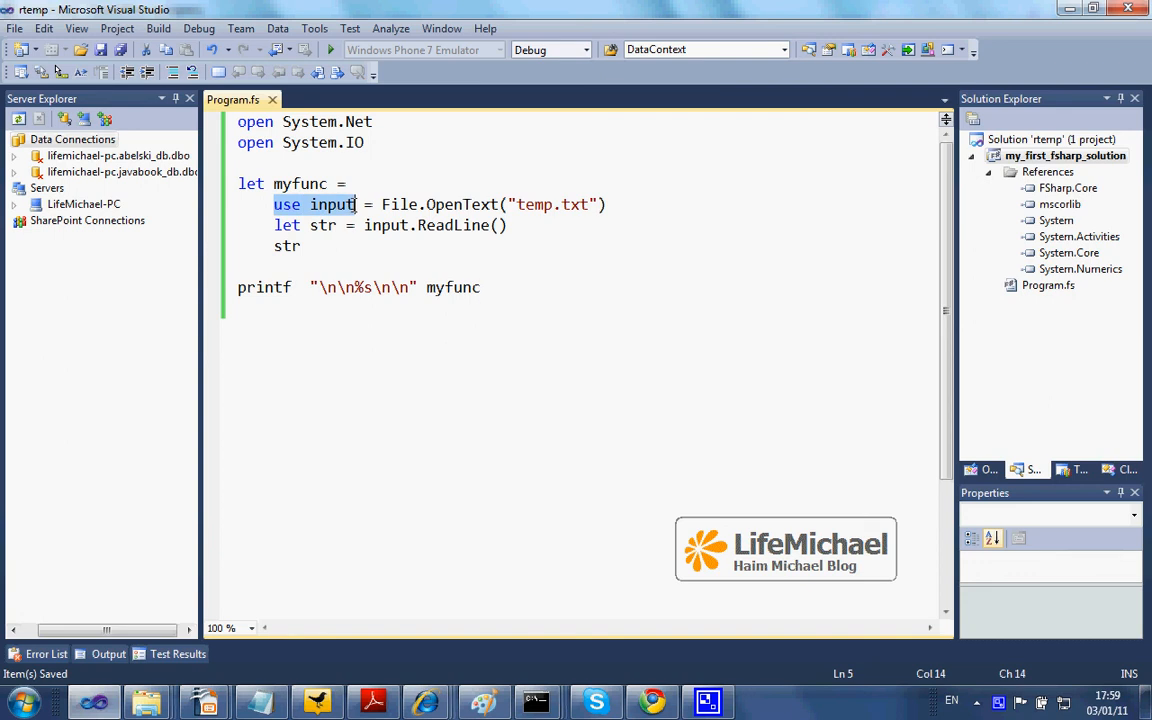
mouse_move(332, 204)
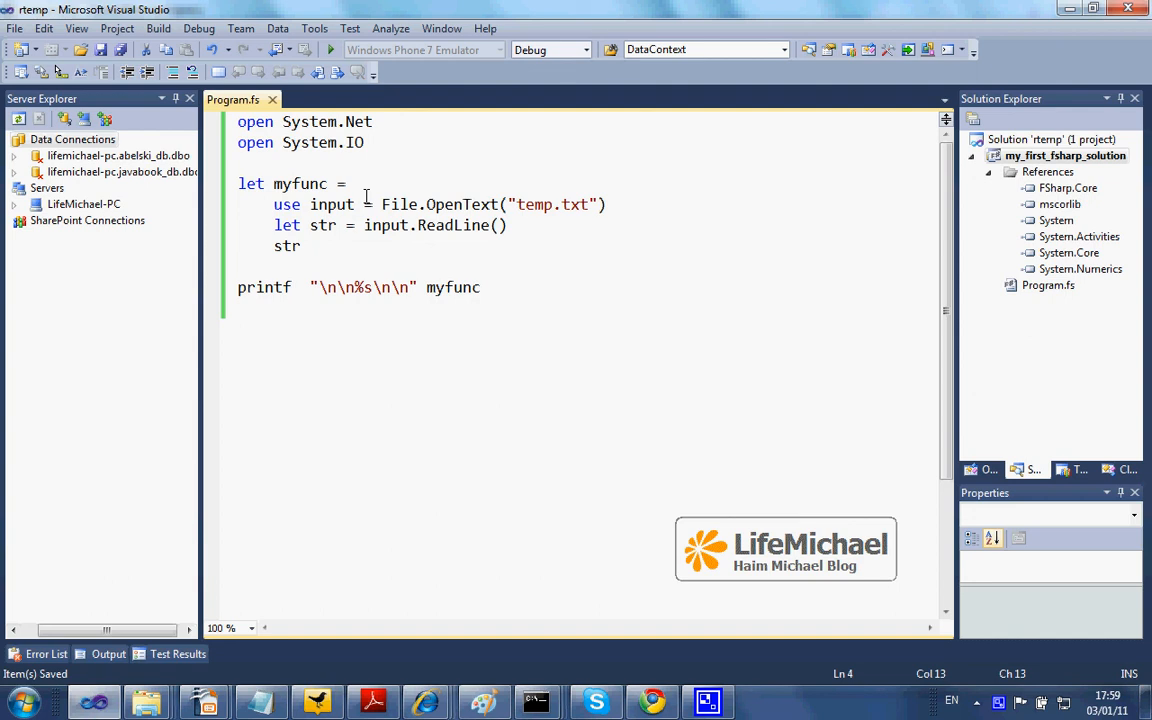
double_click(332, 204)
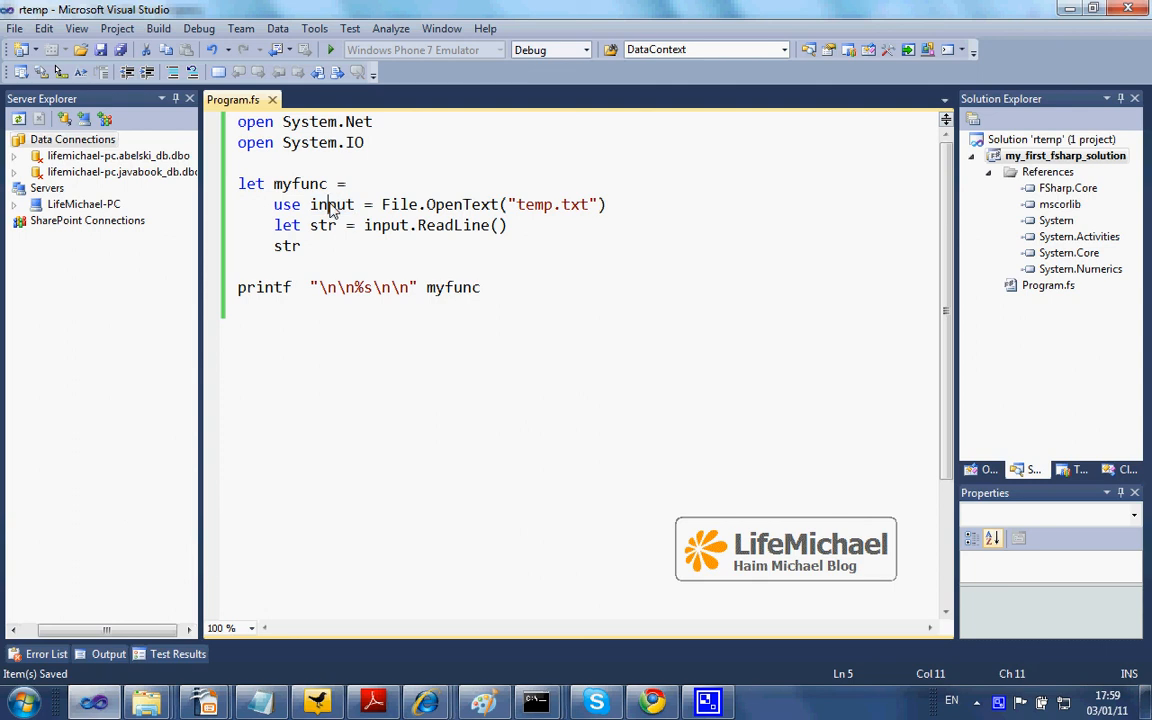
mouse_move(332, 204)
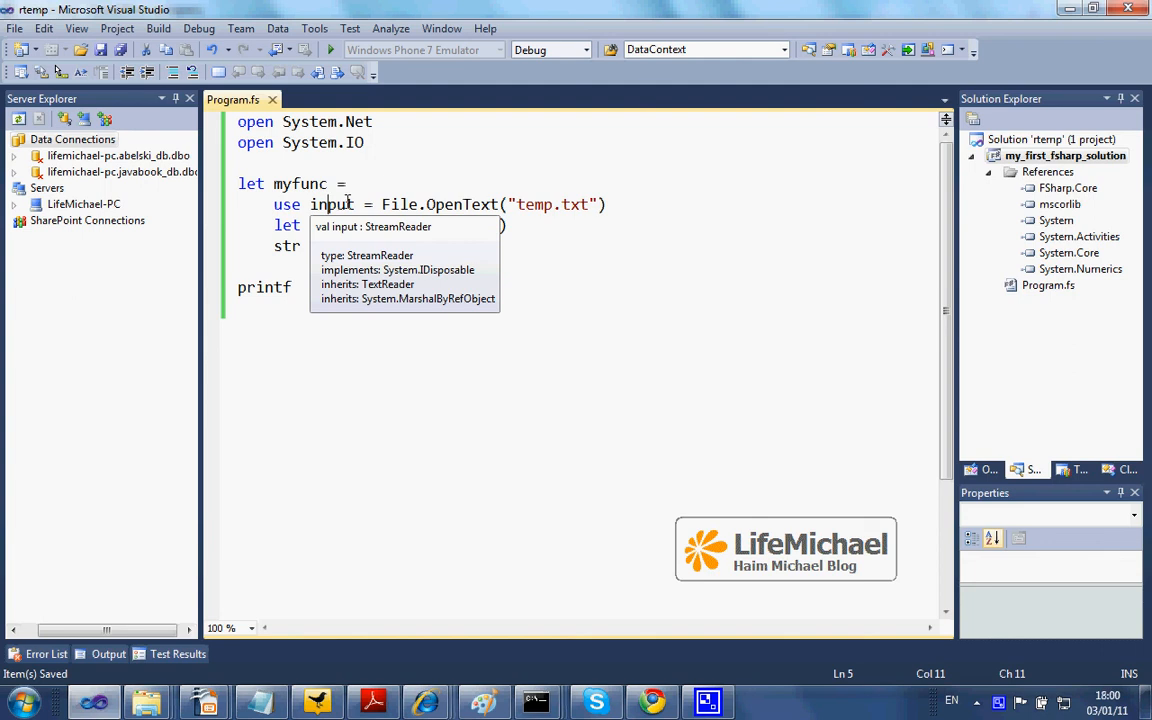
type("File")
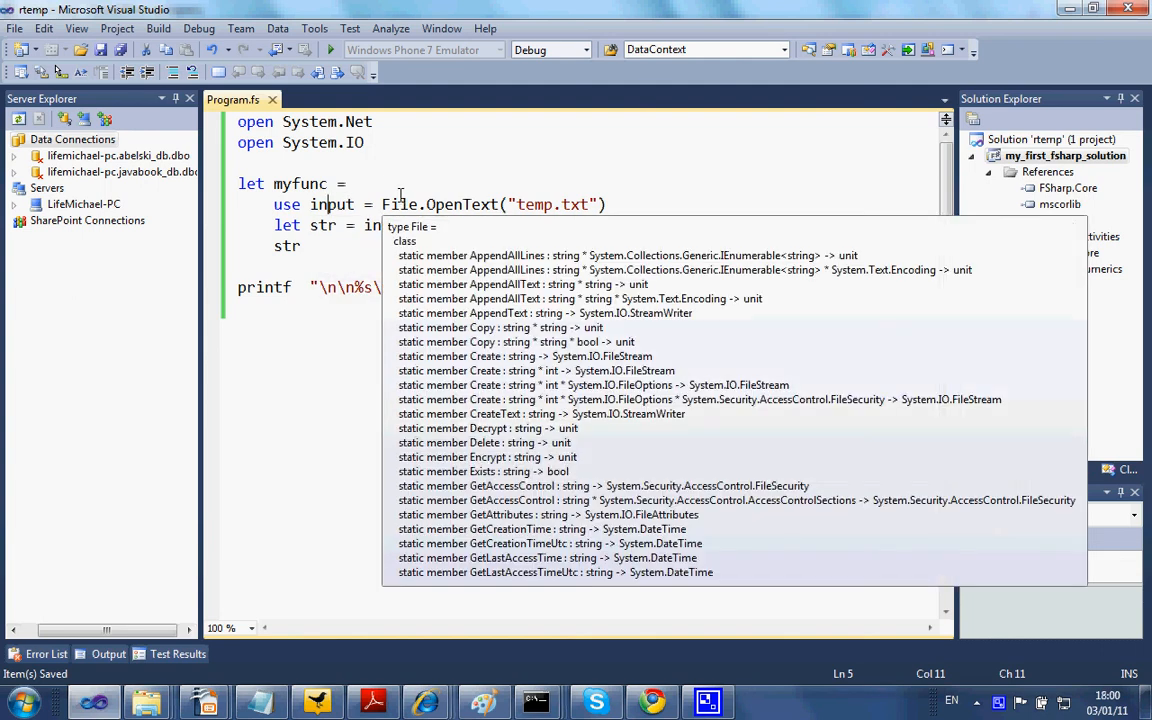